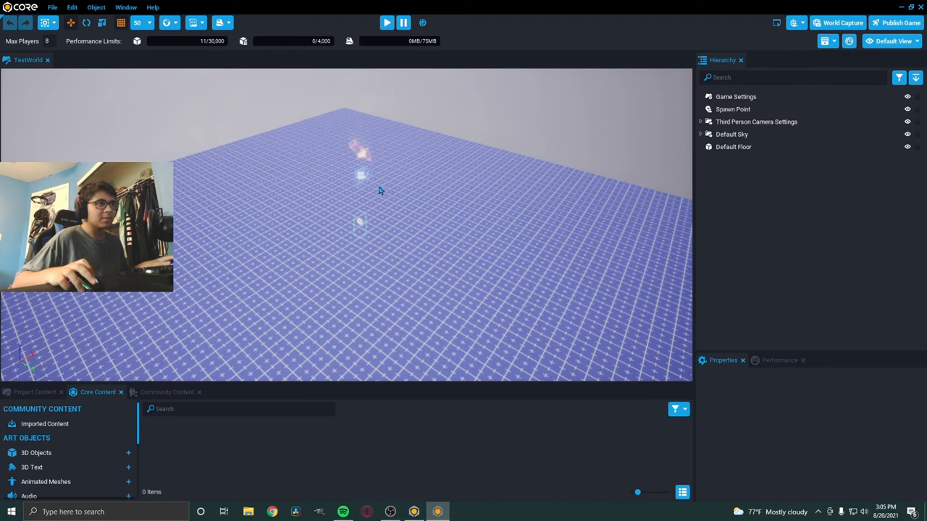
Orbit the viewport closer to the spawn area before browsing community content.
drag(379, 192, 307, 181)
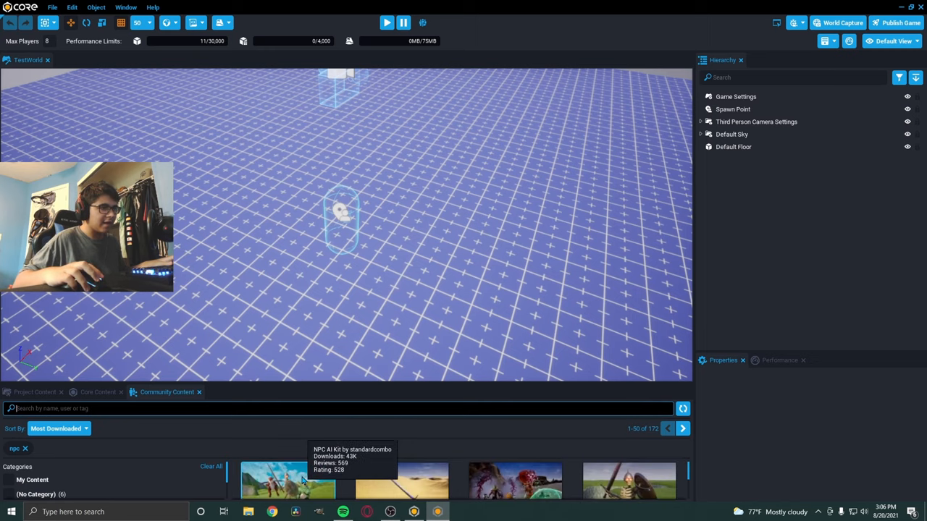
Import the NPC AI Kit and place its Ambush Camp Example in the scene.
click(317, 484)
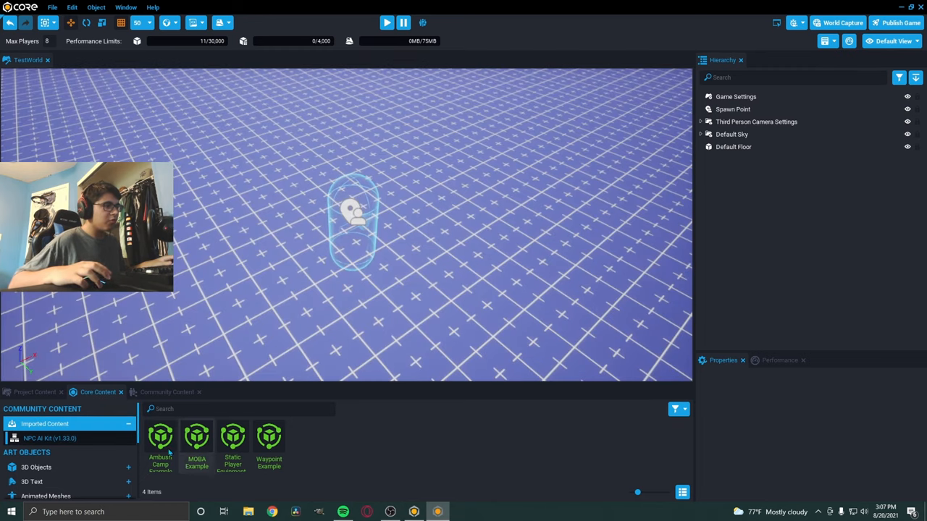
mouse_move(551, 427)
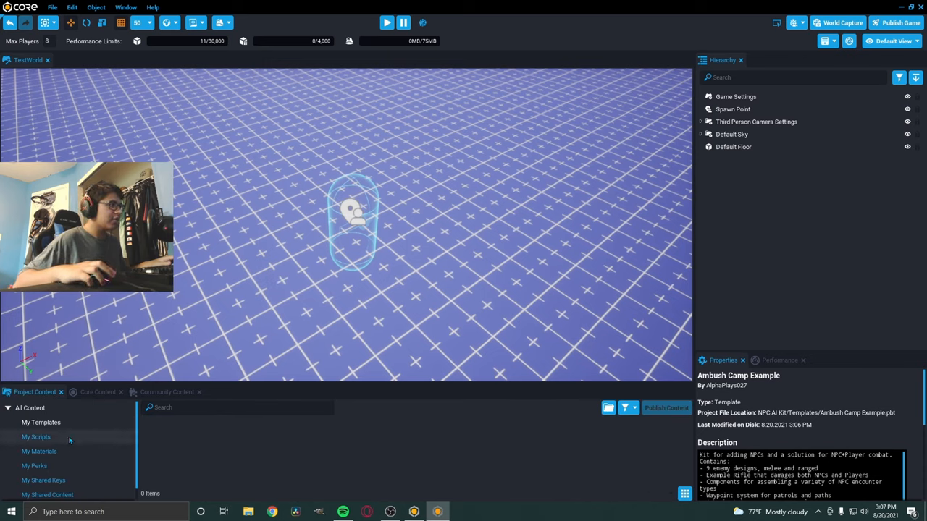
click(7, 409)
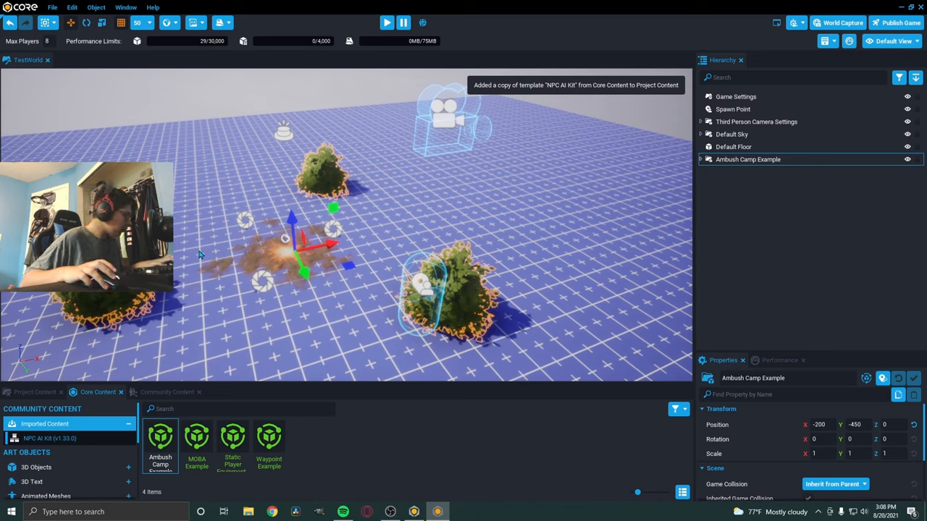
Remove the Ambush Camp Example and search Dependent Templates for "skele" to list the RPG Skeleton templates.
key(Delete)
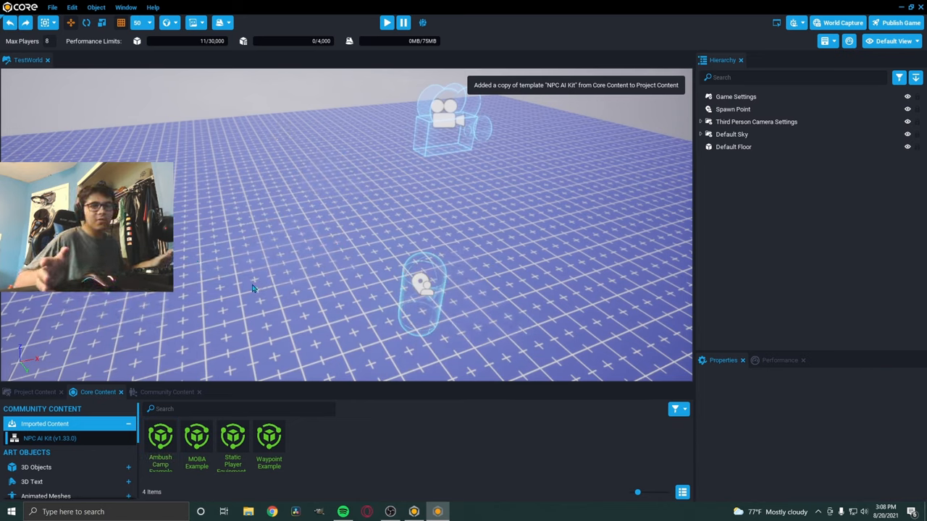
mouse_move(130, 375)
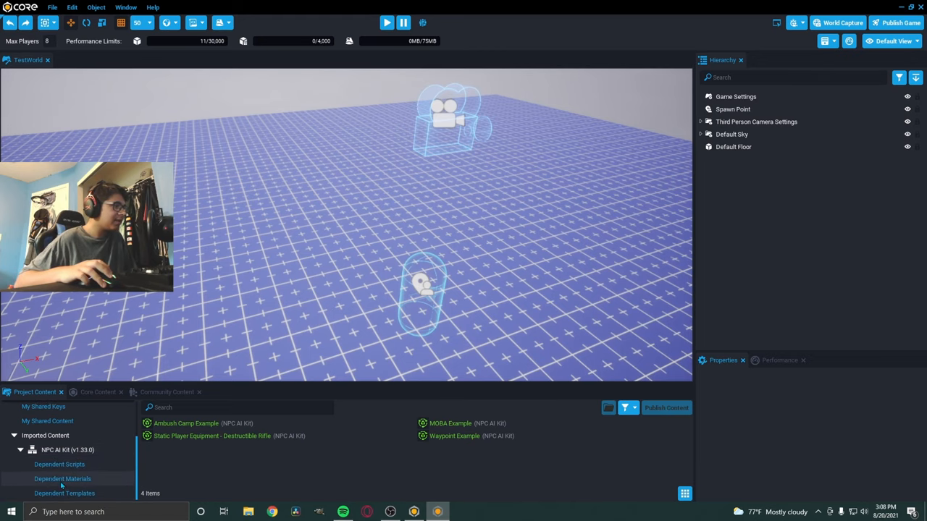
click(64, 492)
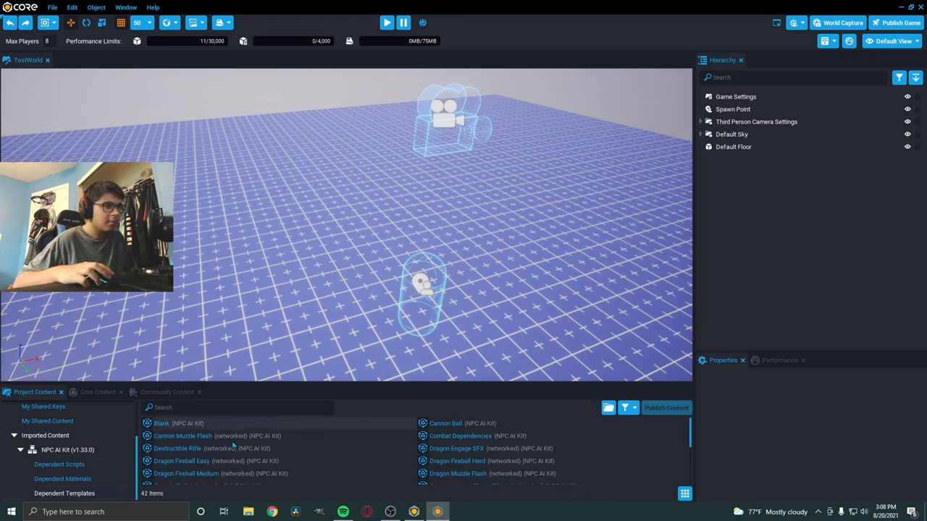
scroll(down, 3)
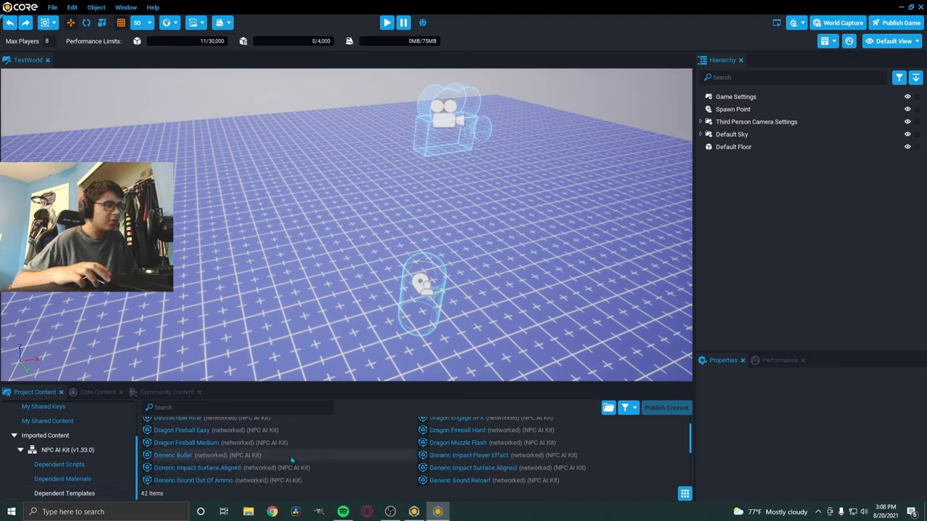
scroll(down, 3)
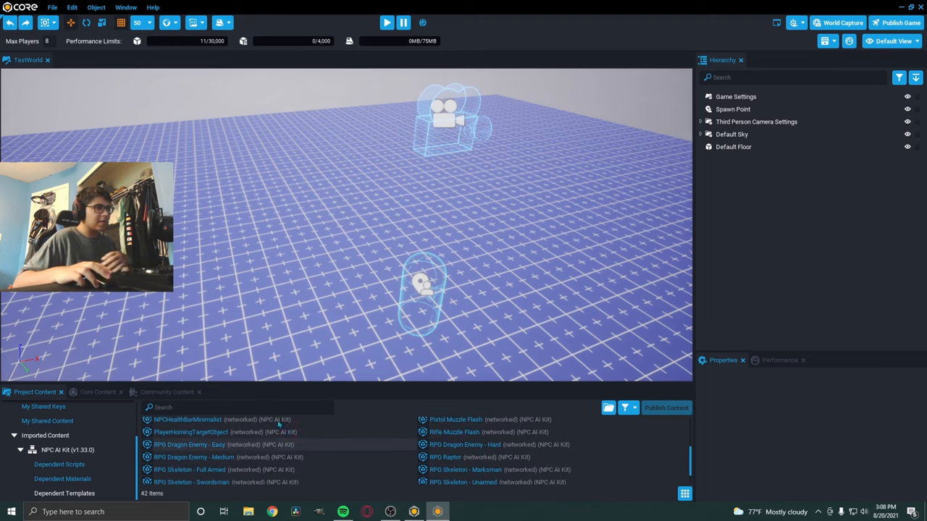
text(skel)
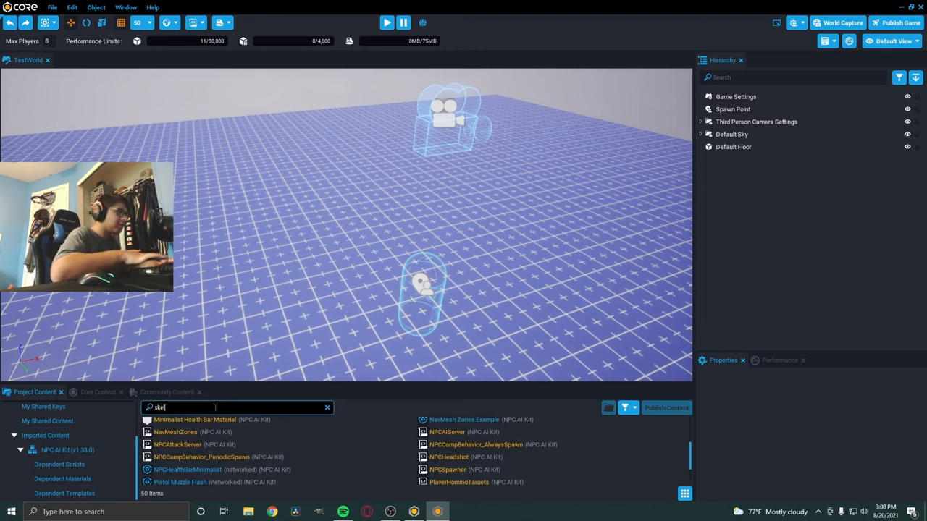
text(e)
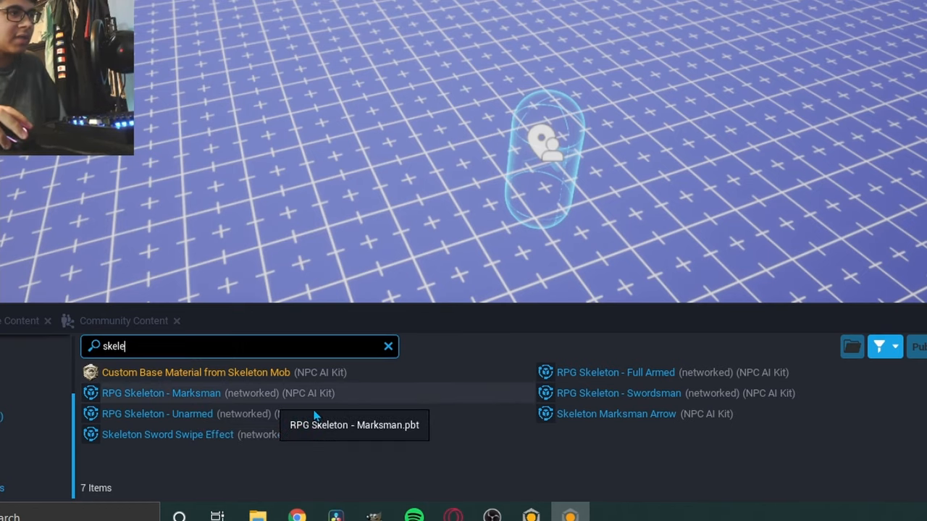
mouse_move(648, 369)
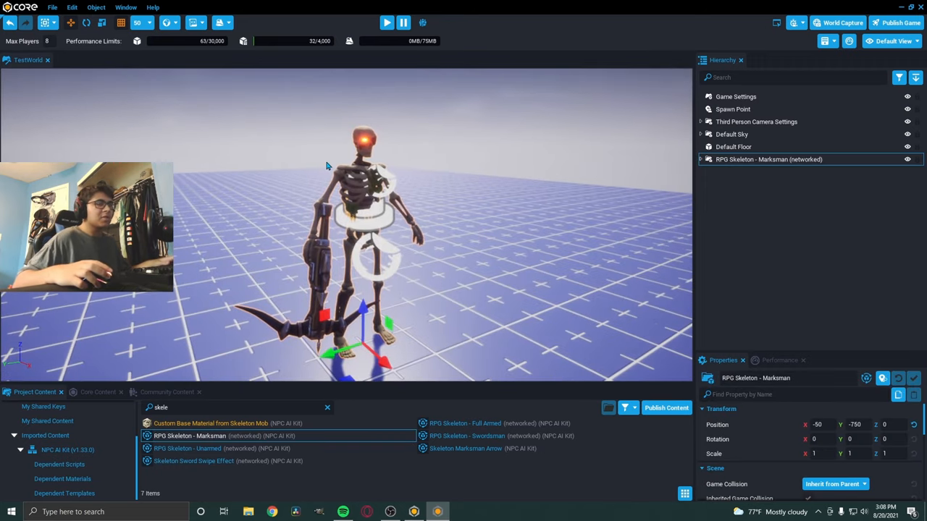
mouse_move(386, 24)
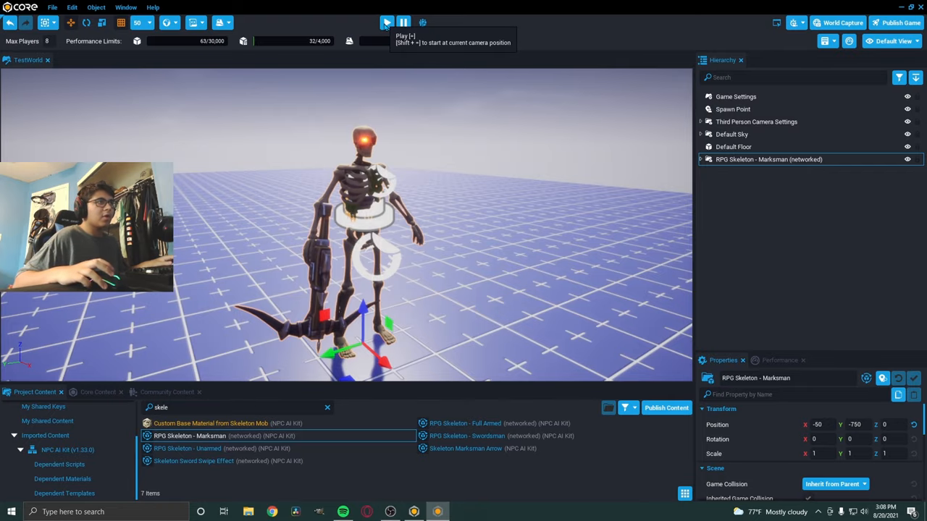
click(386, 23)
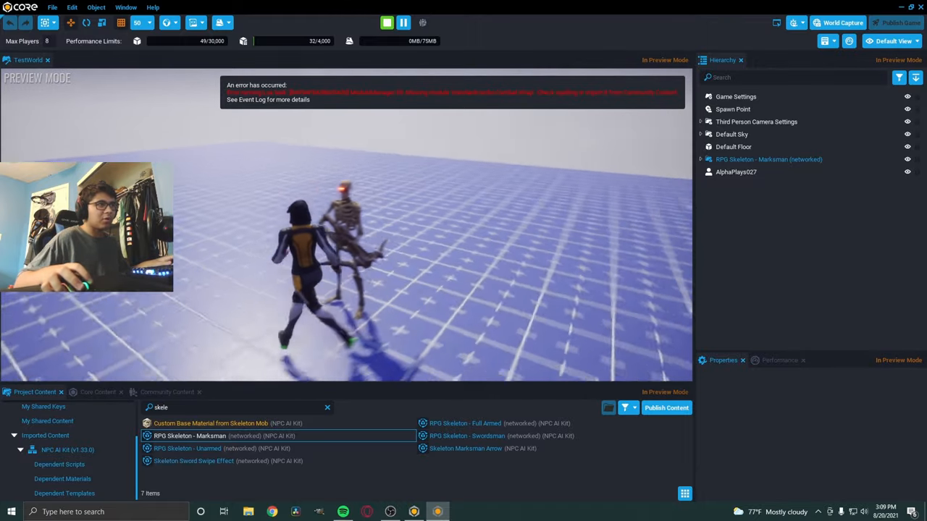
click(385, 23)
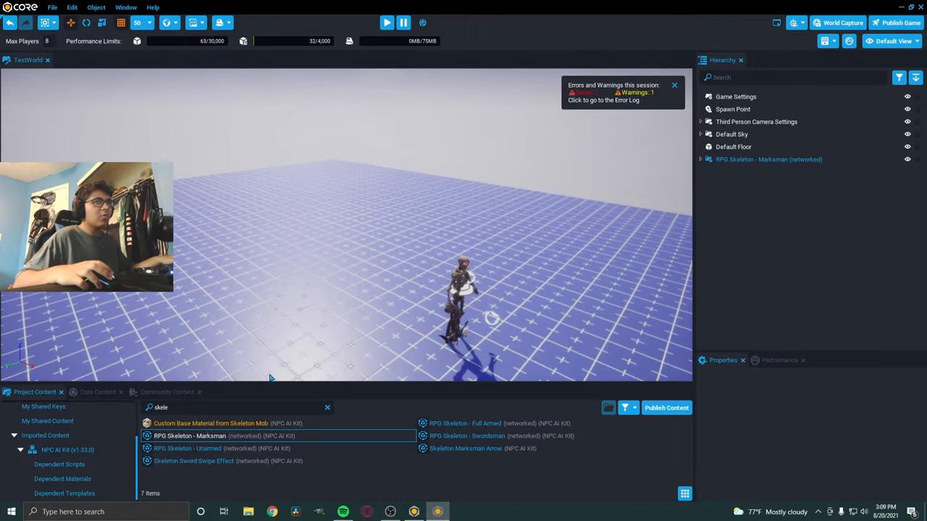
mouse_move(605, 168)
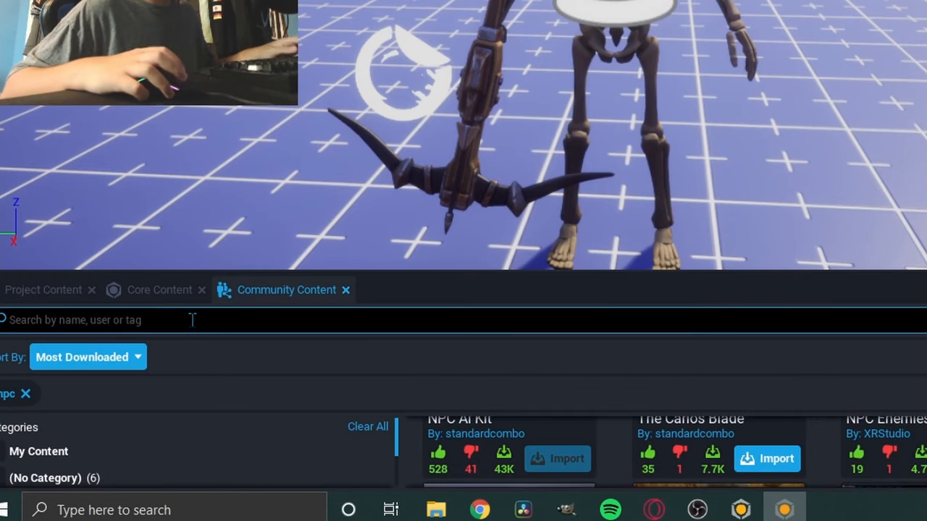
Import Combat Dependencies from Community Content, confirm it and save the project.
text(co,bat)
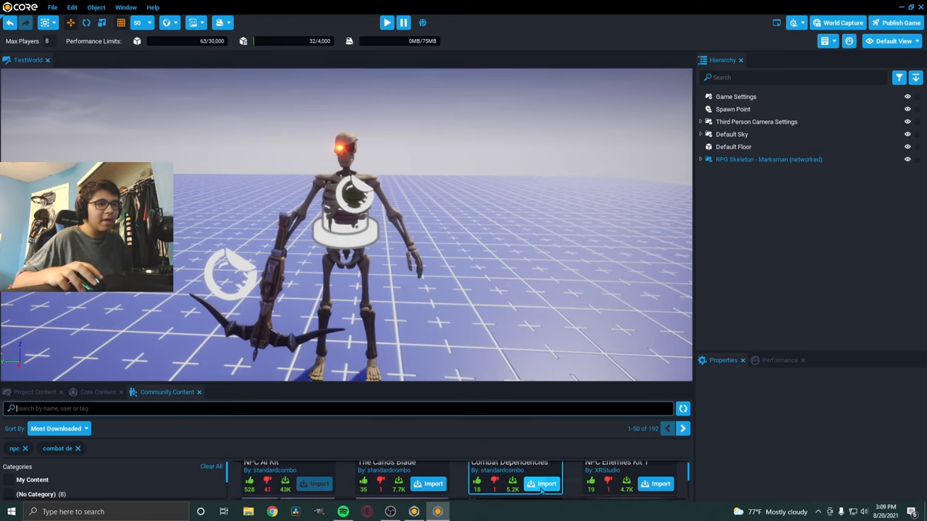
click(541, 484)
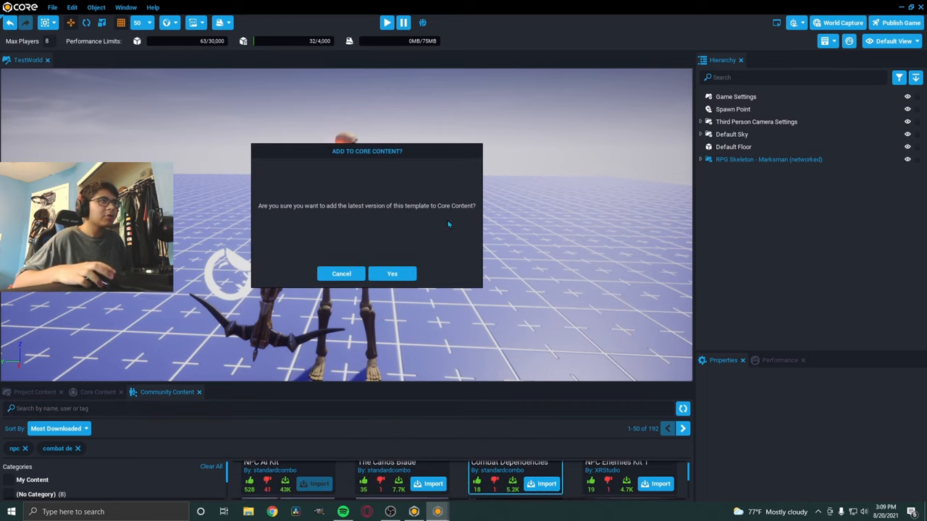
mouse_move(503, 185)
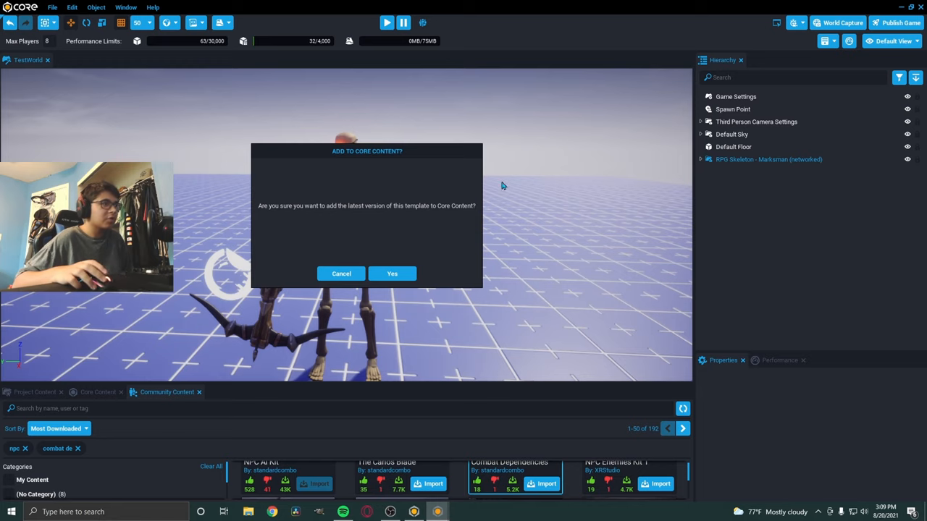
click(391, 273)
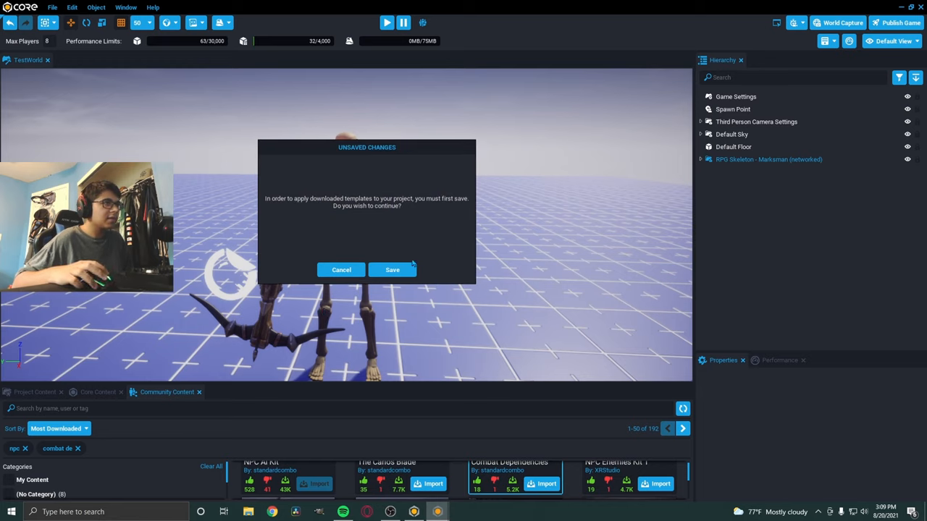
click(392, 269)
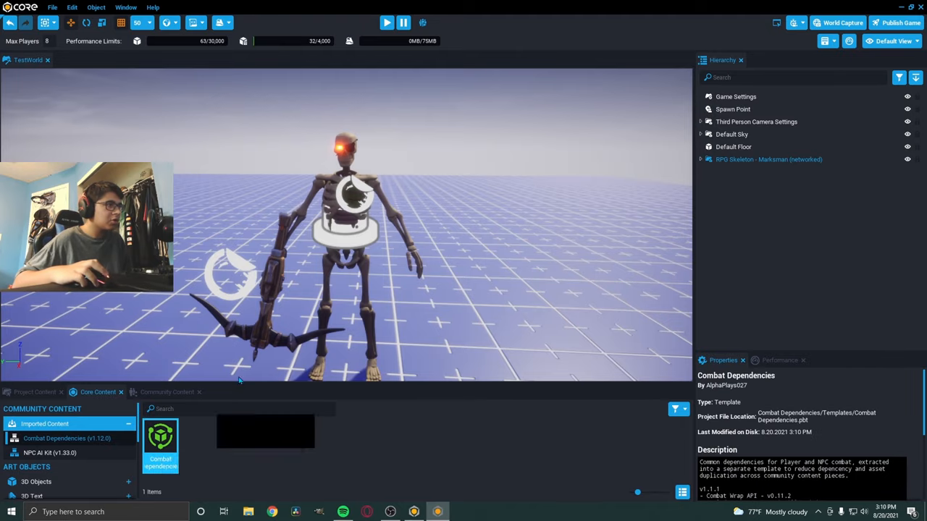
Run a test play with Combat Dependencies in the scene, then stop the preview.
click(385, 23)
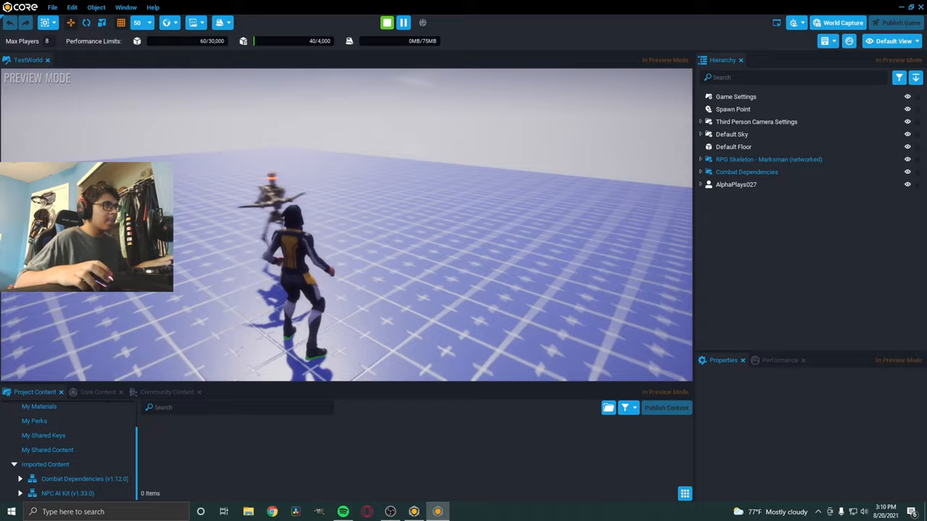
click(386, 24)
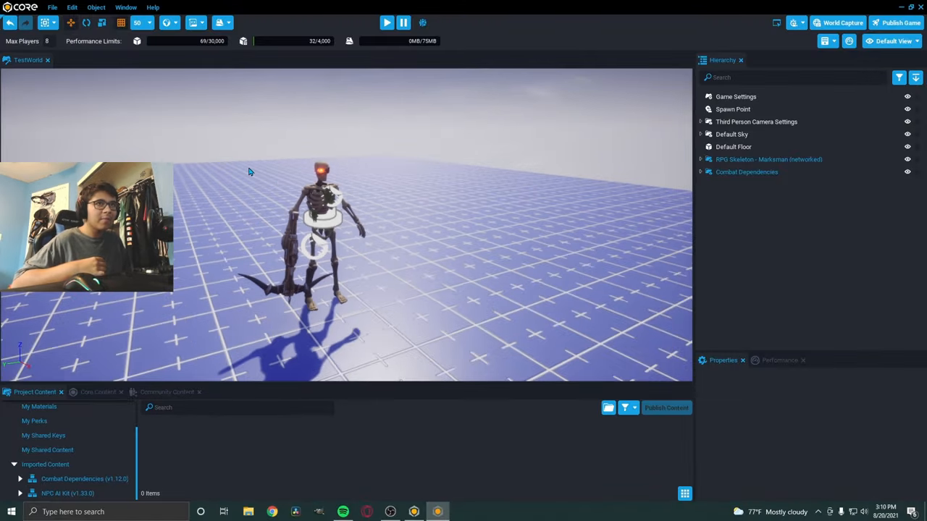
mouse_move(388, 162)
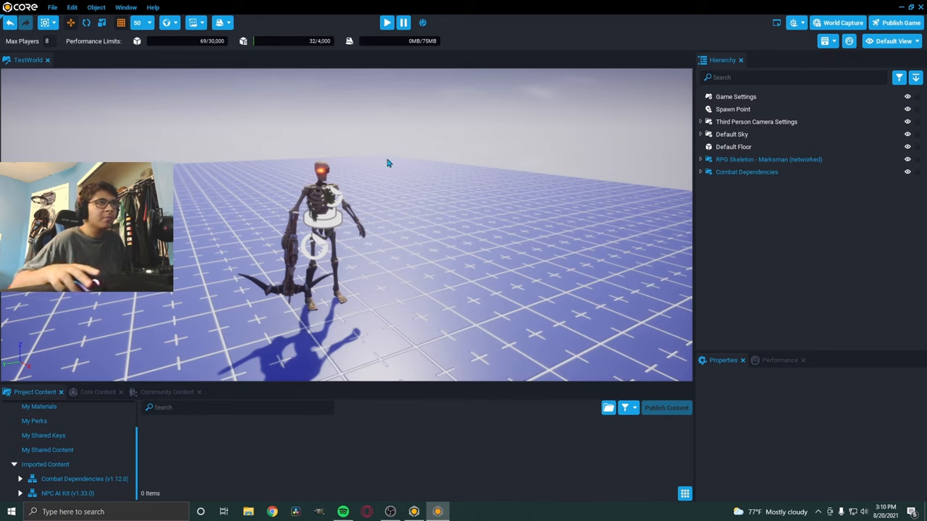
Show the RPG Skeleton - Marksman's custom NPC properties such as Team and MoveSpeed.
click(768, 159)
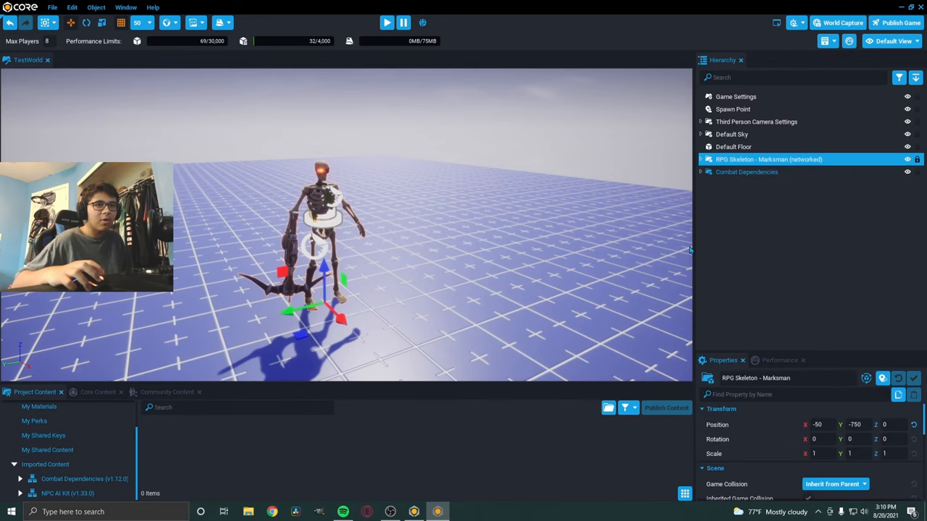
scroll(down, 3)
text(1)
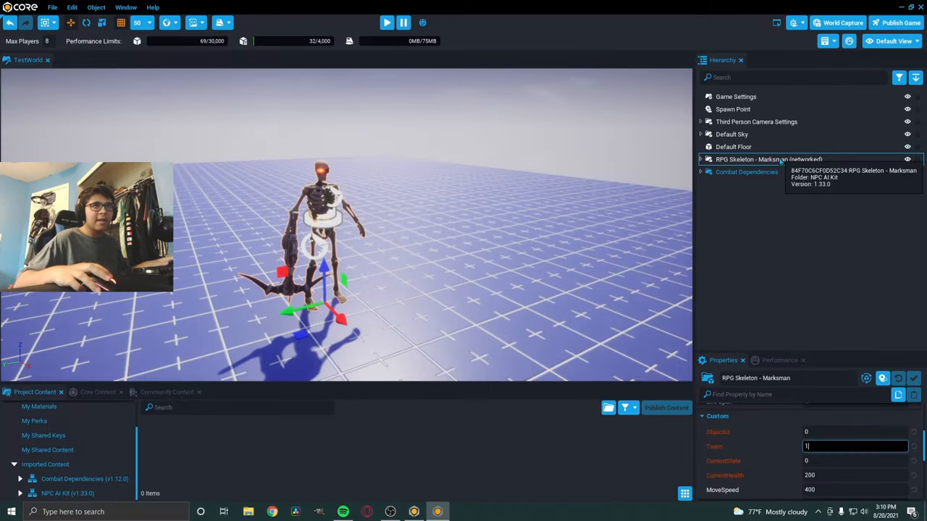
click(385, 23)
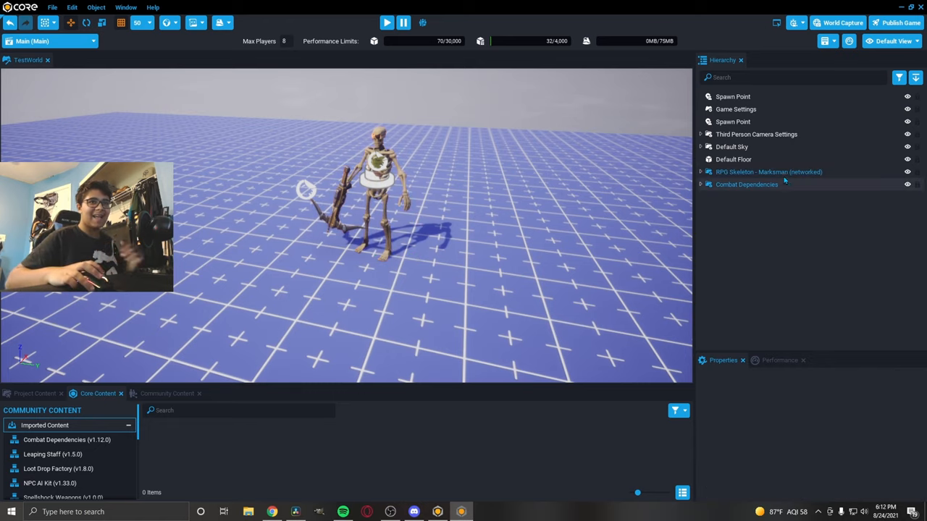
Select the RPG Skeleton - Marksman NPC in the hierarchy to work on it.
click(769, 171)
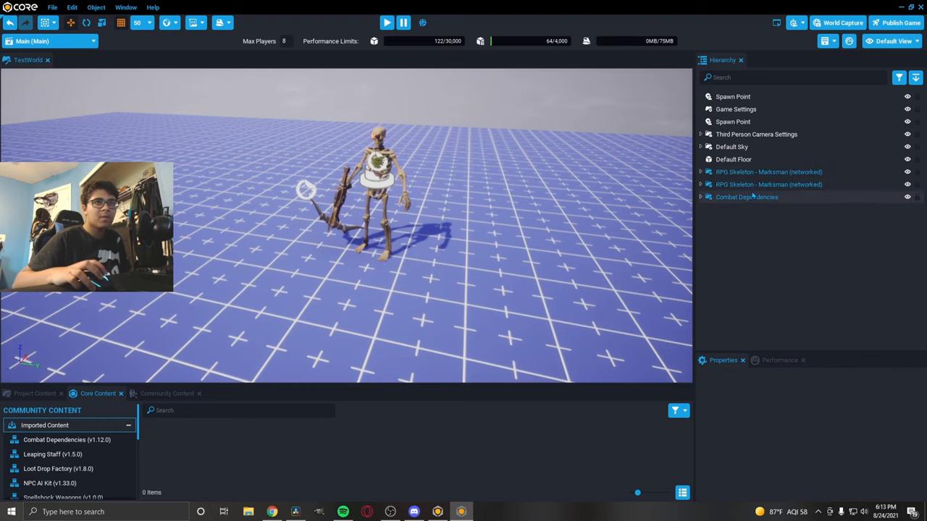
click(768, 184)
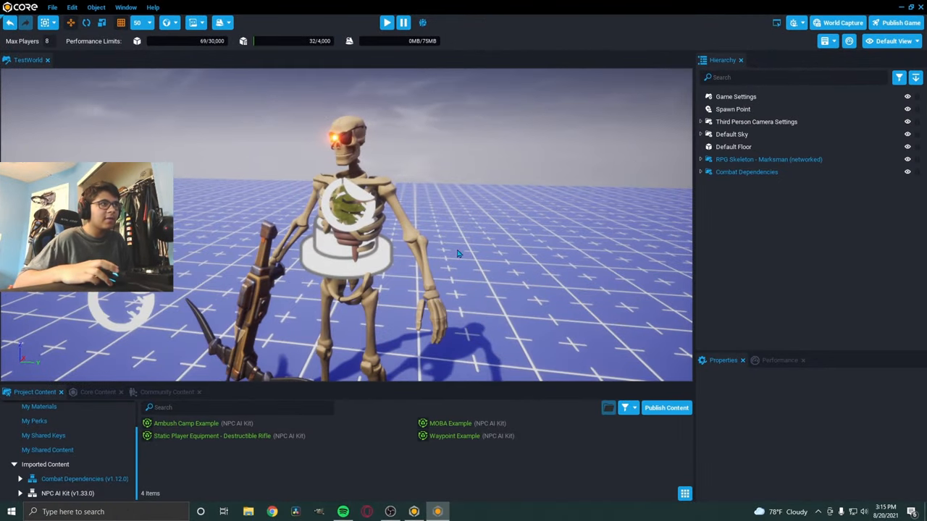
Scale the RPG Skeleton - Marksman uniformly to 1.2 on every axis.
click(767, 160)
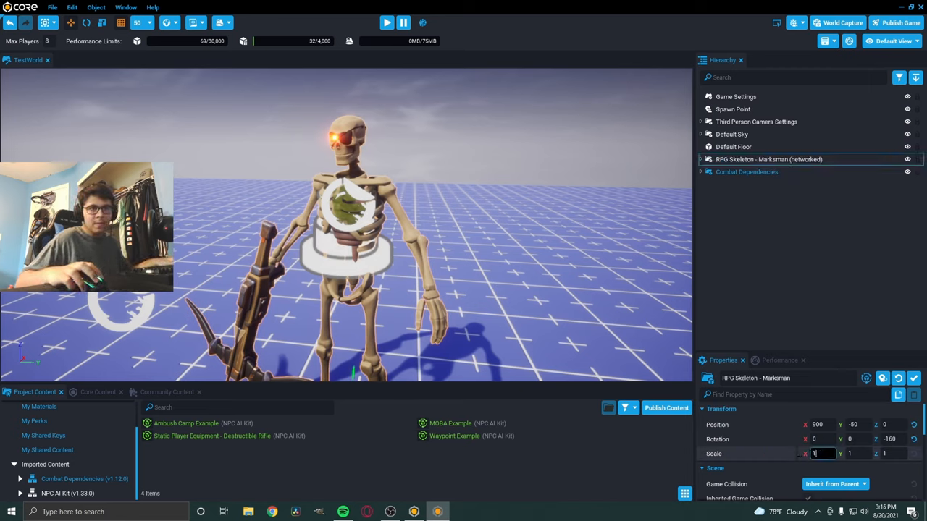
text(1.2)
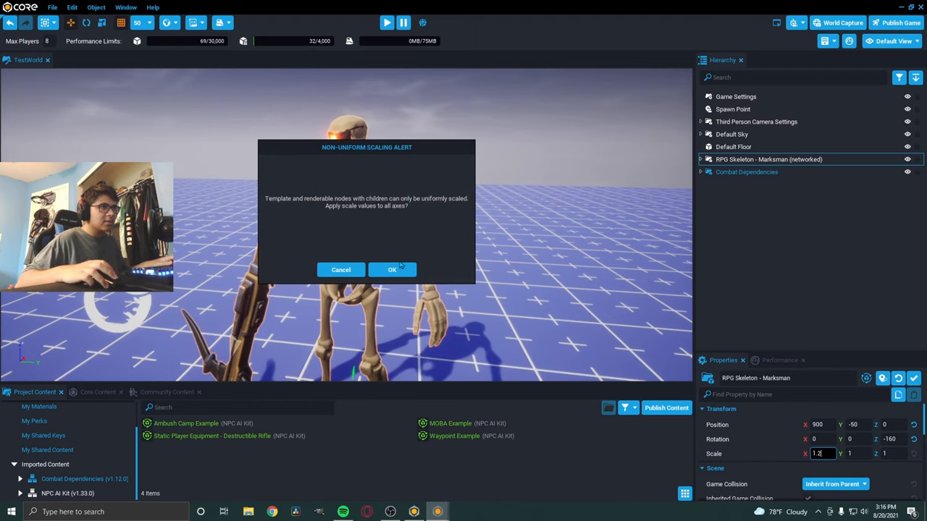
click(391, 269)
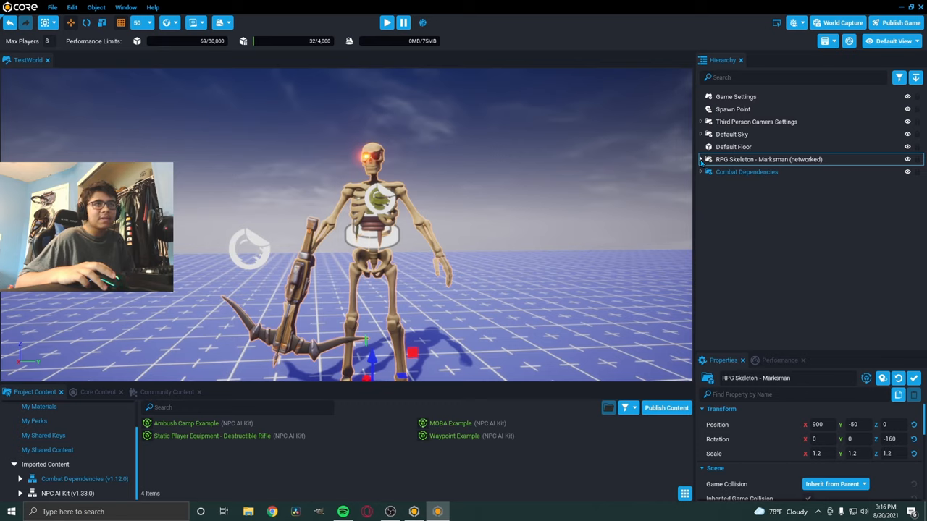
Set the skeleton's Collider visibility to Force On so its capsule shows in the scene.
click(701, 160)
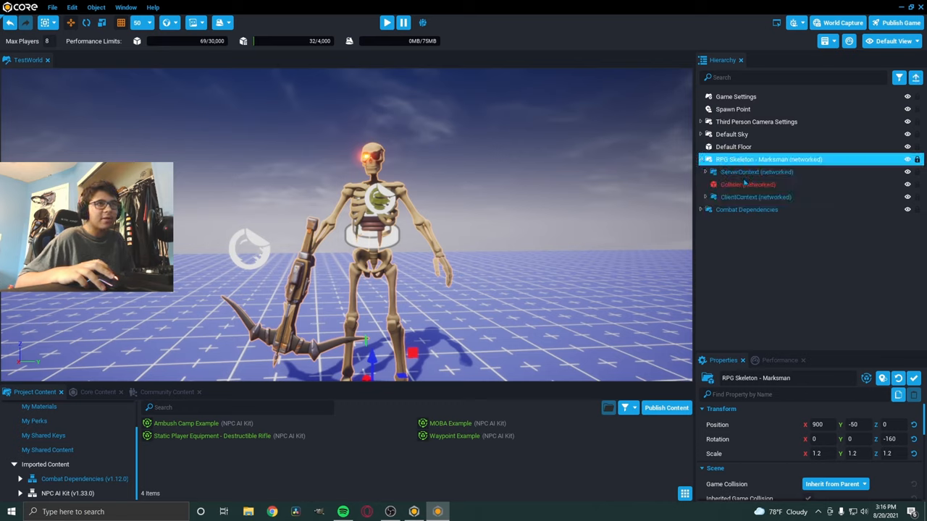
click(747, 184)
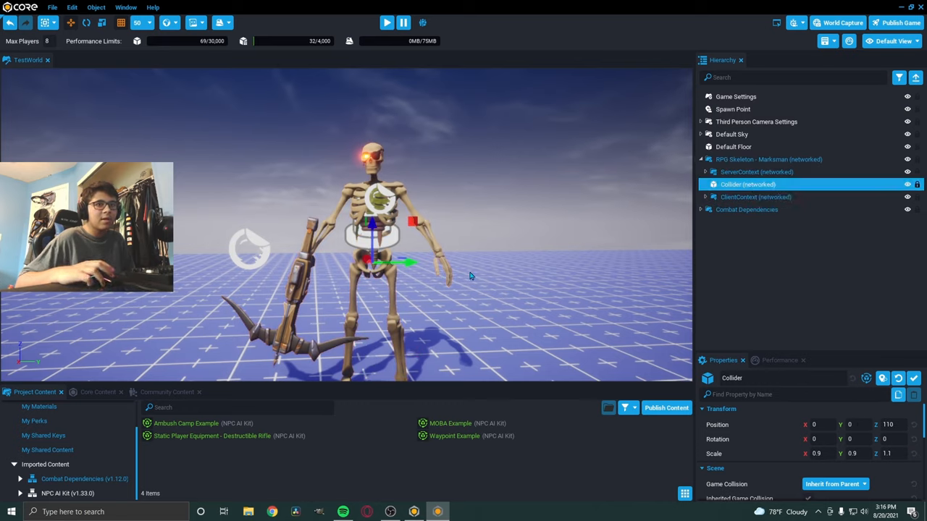
scroll(down, 3)
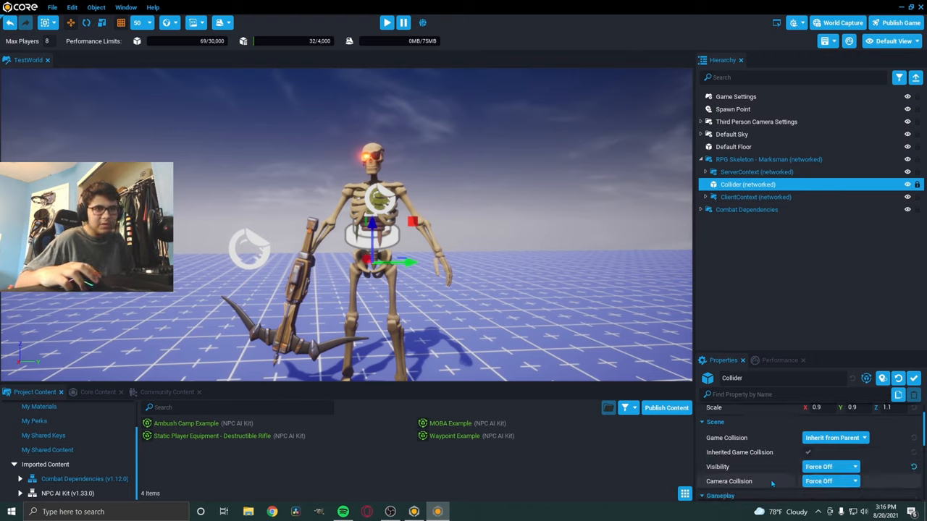
click(808, 452)
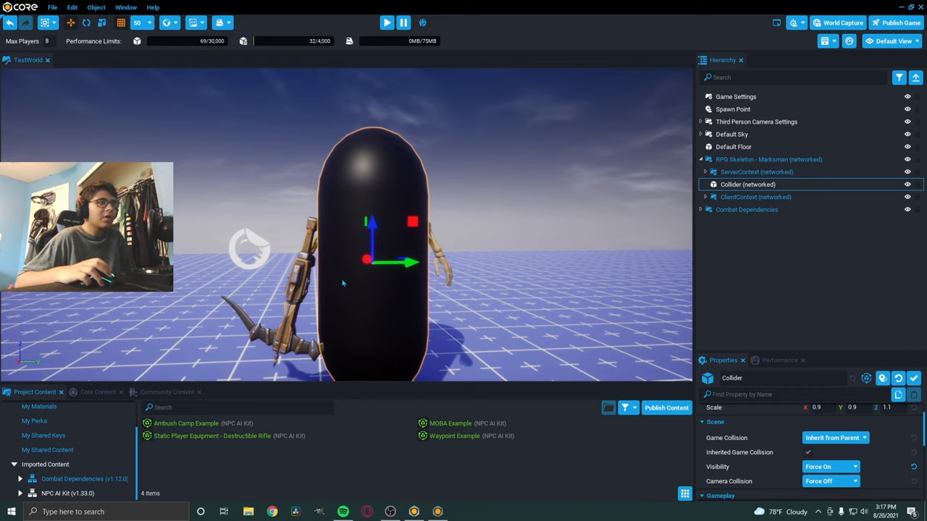
mouse_move(591, 286)
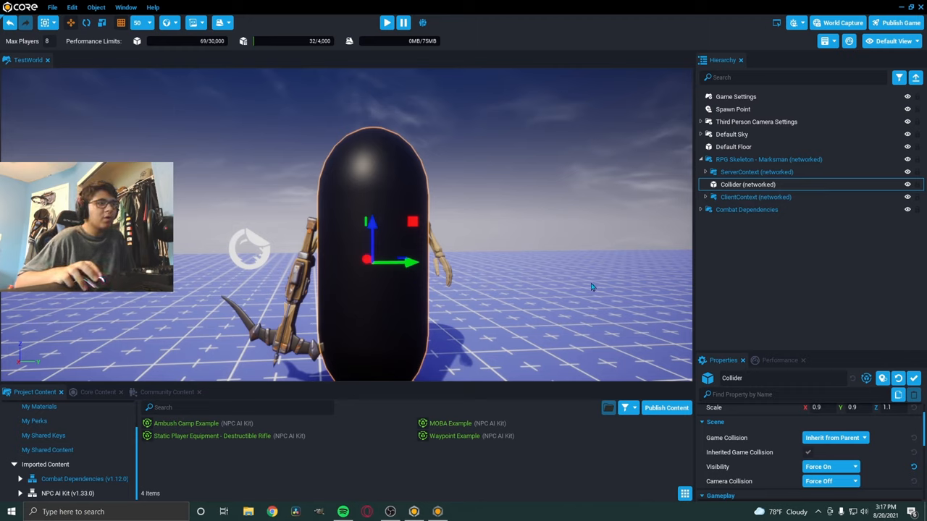
mouse_move(411, 295)
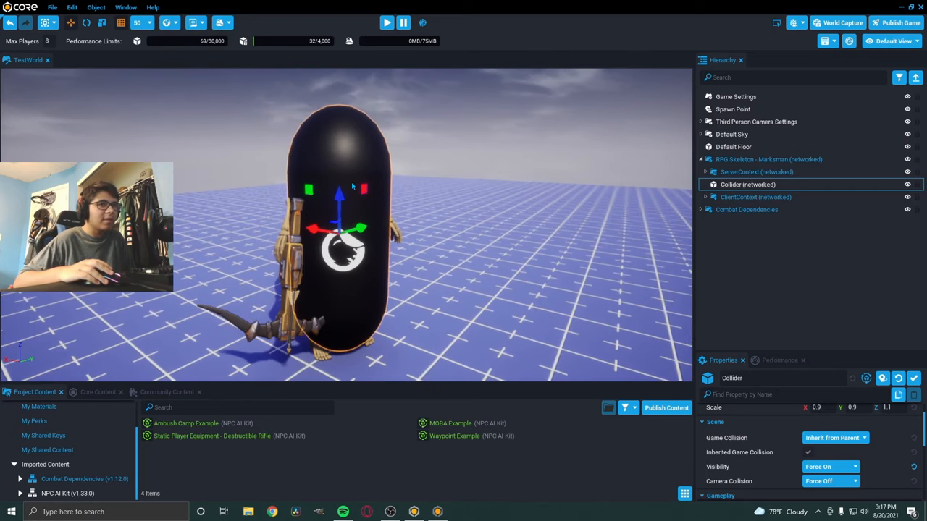
mouse_move(501, 255)
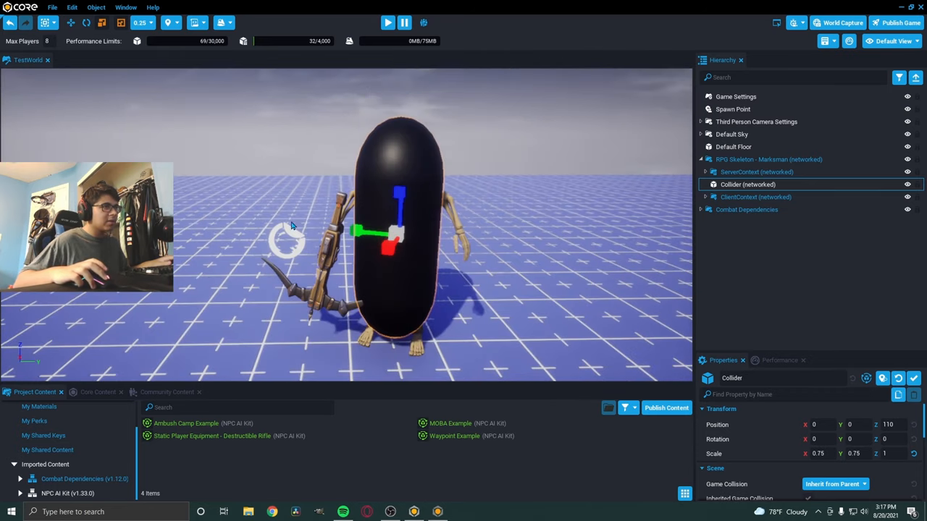
mouse_move(98, 102)
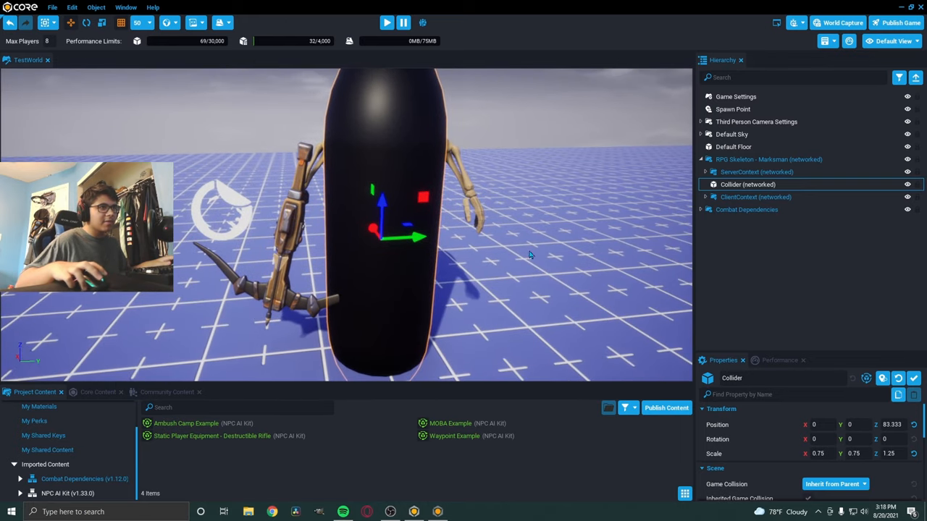
mouse_move(498, 210)
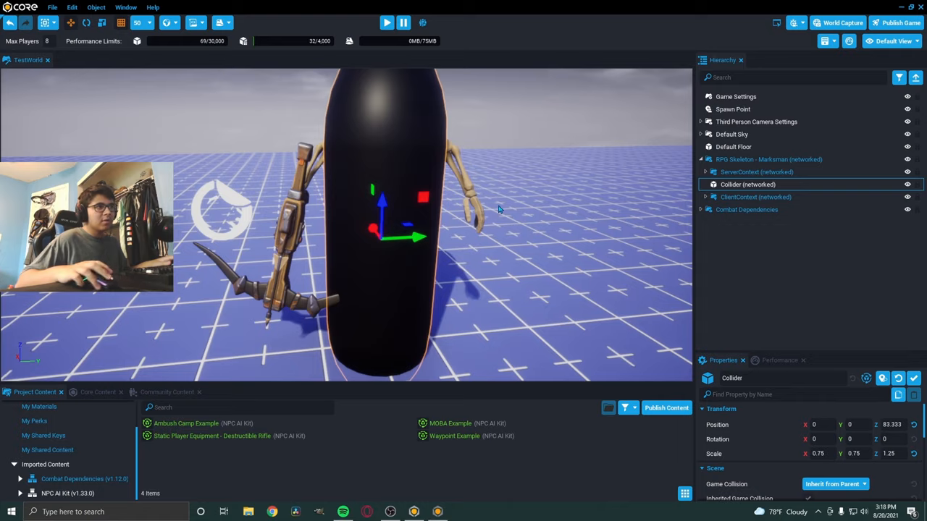
Hide the skeleton's Collider capsule again, leaving only the scaled NPC visible.
click(386, 23)
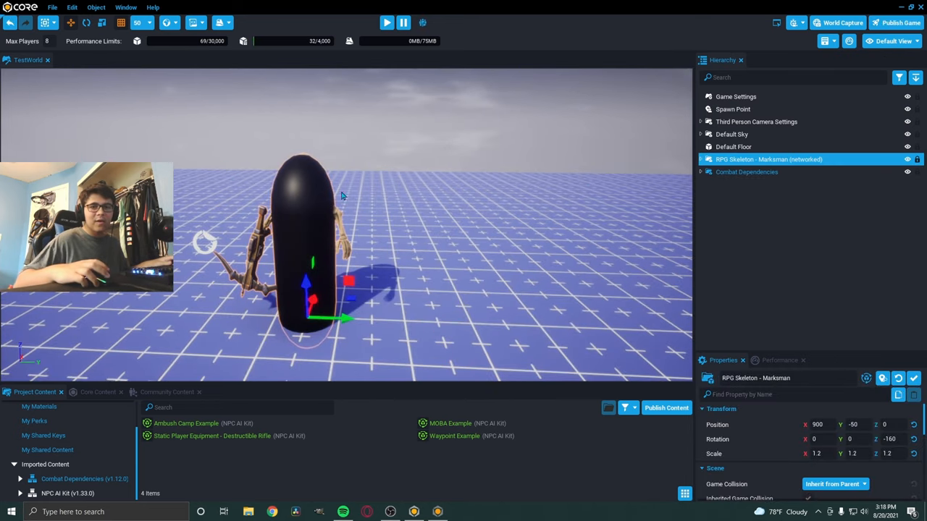
click(701, 159)
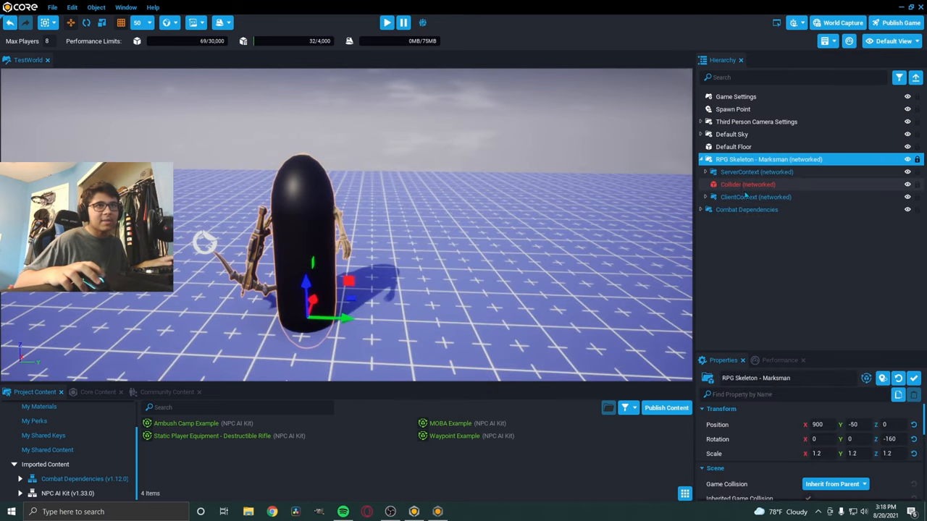
click(747, 184)
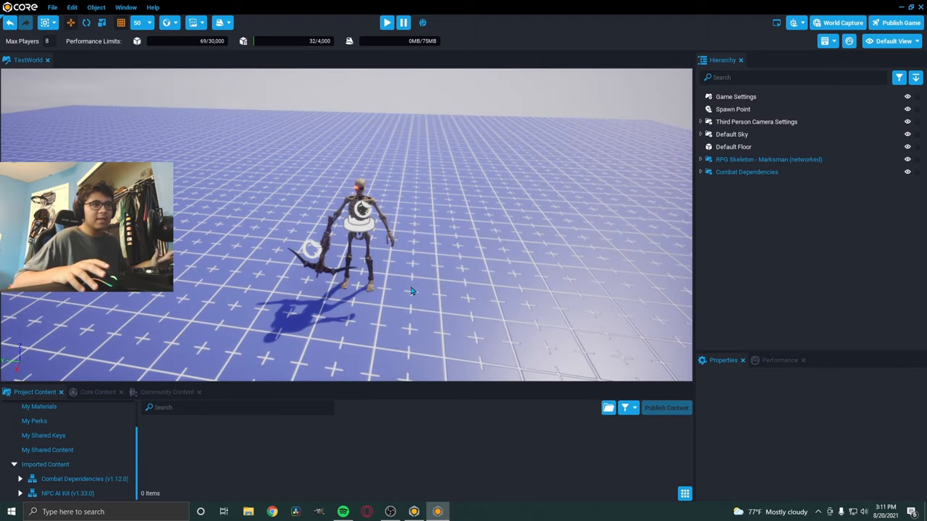
mouse_move(356, 275)
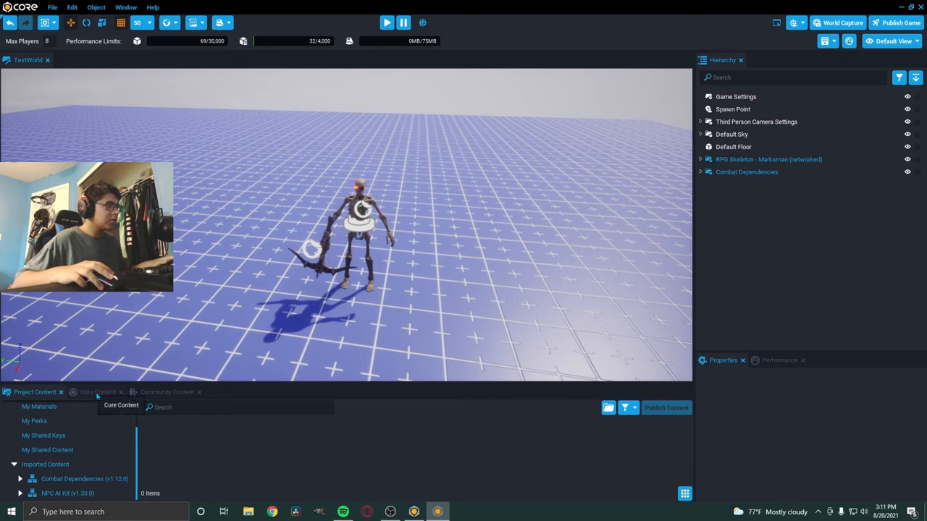
Add the Health Bar found via a "he" search and run a preview showing 100/100 health.
text(health)
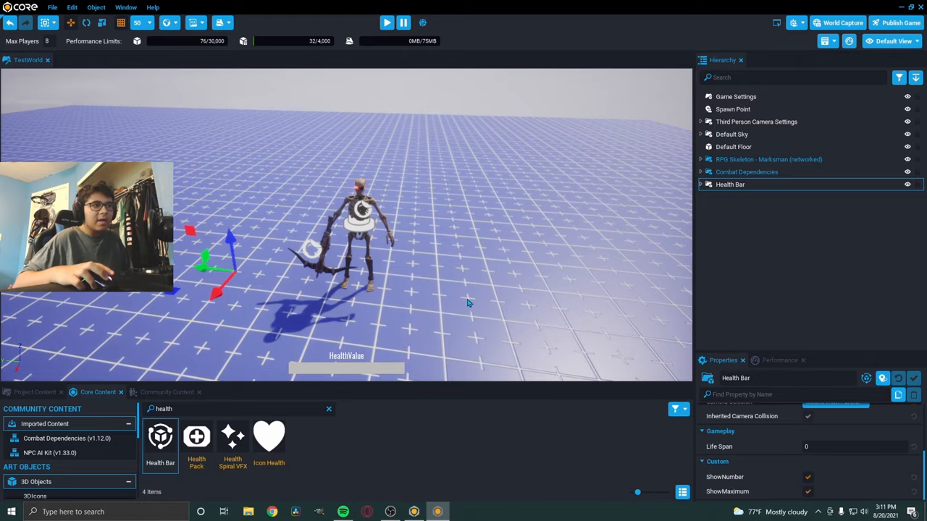
click(387, 23)
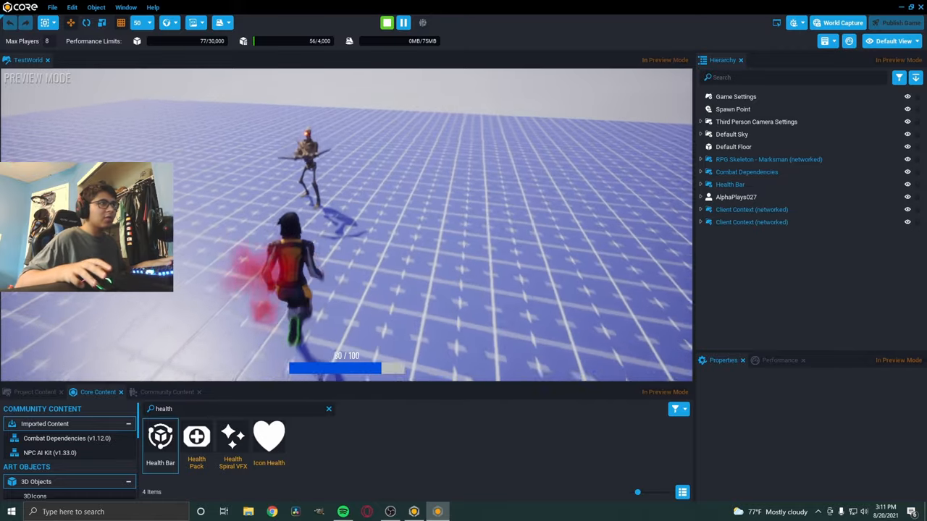
Stop the preview, re-run it to confirm 100/100 health, and return to the editor.
click(385, 23)
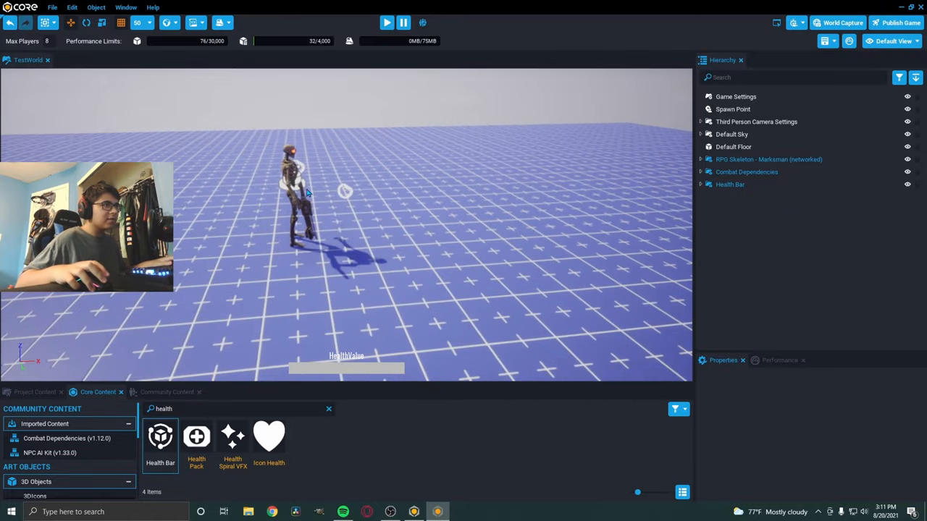
click(385, 23)
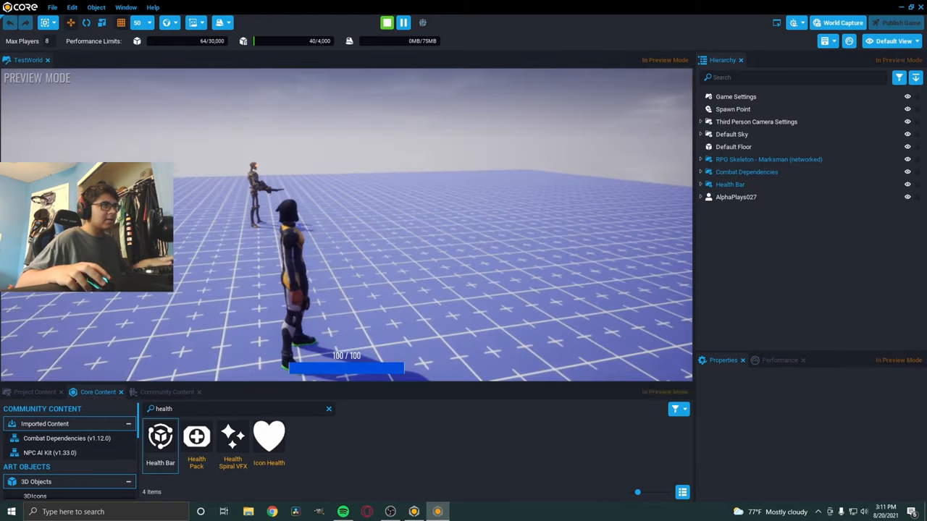
click(385, 23)
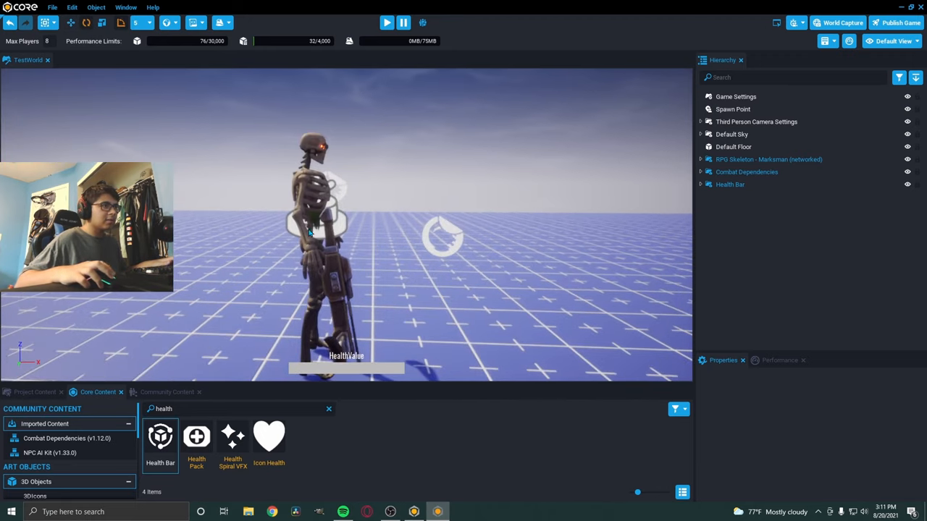
Select the RPG Skeleton - Marksman and preview again, the health bar dropping below 100.
click(767, 159)
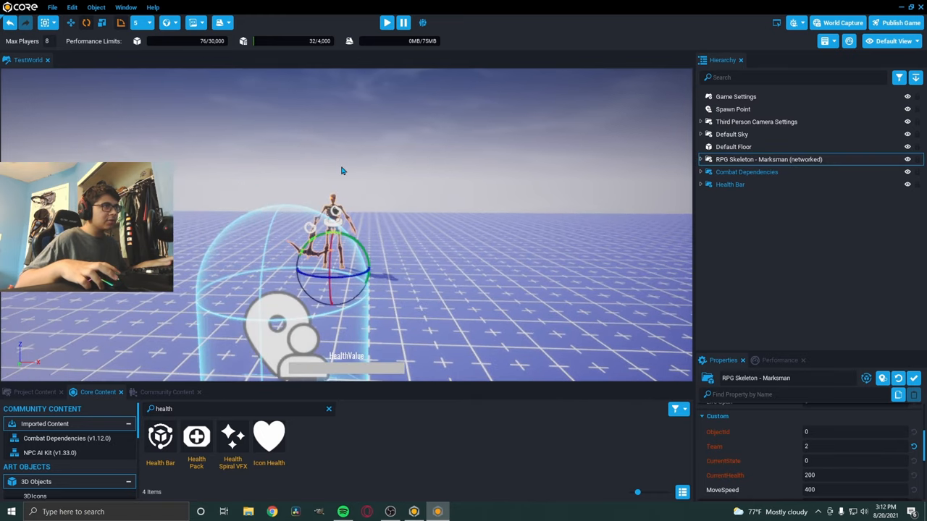
click(387, 24)
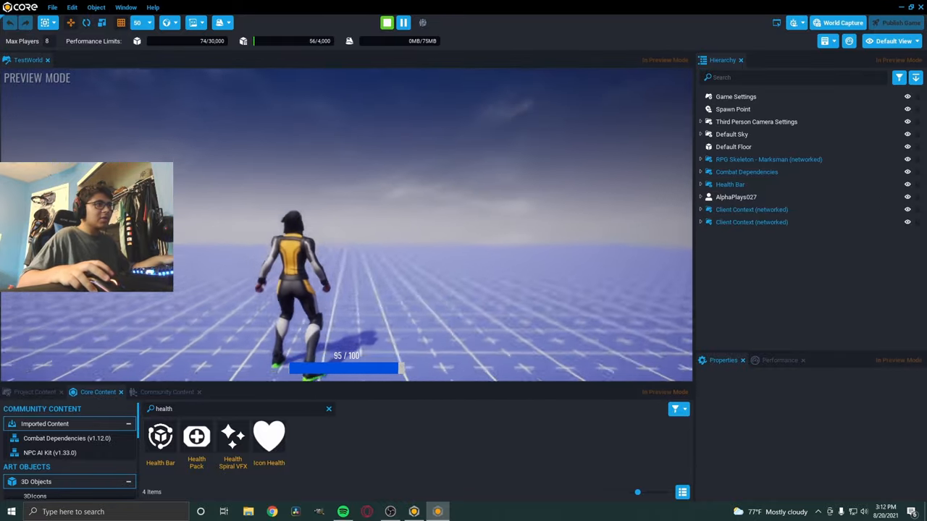
End the preview after a quick re-run and select the Spawn Point to show its transform.
click(386, 23)
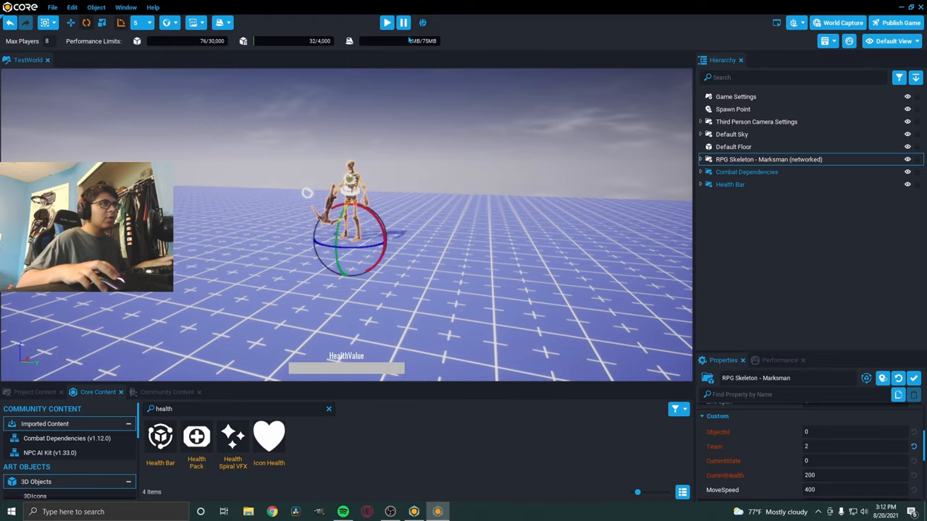
click(387, 23)
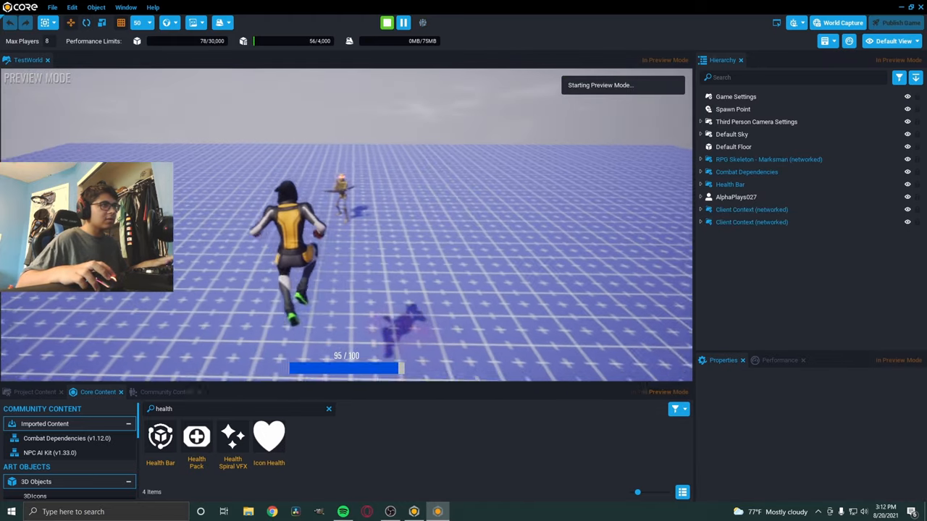
click(386, 24)
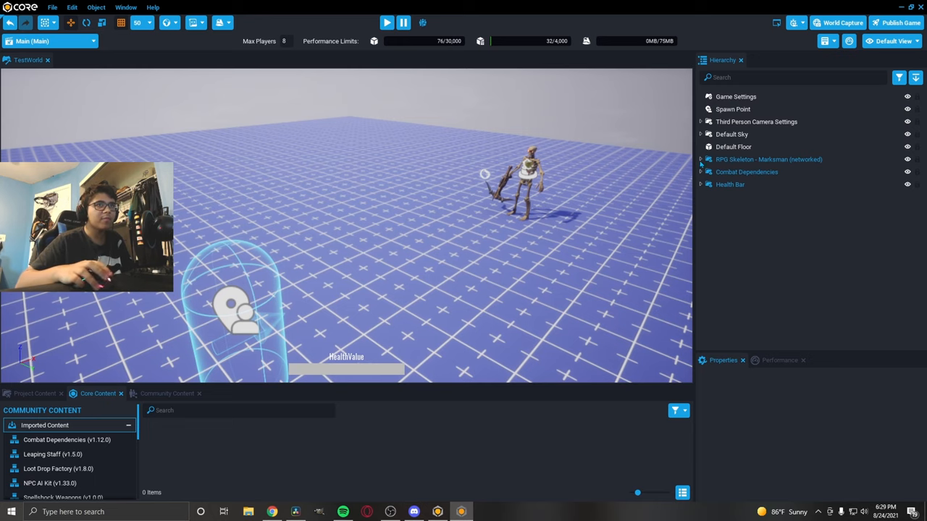
click(733, 109)
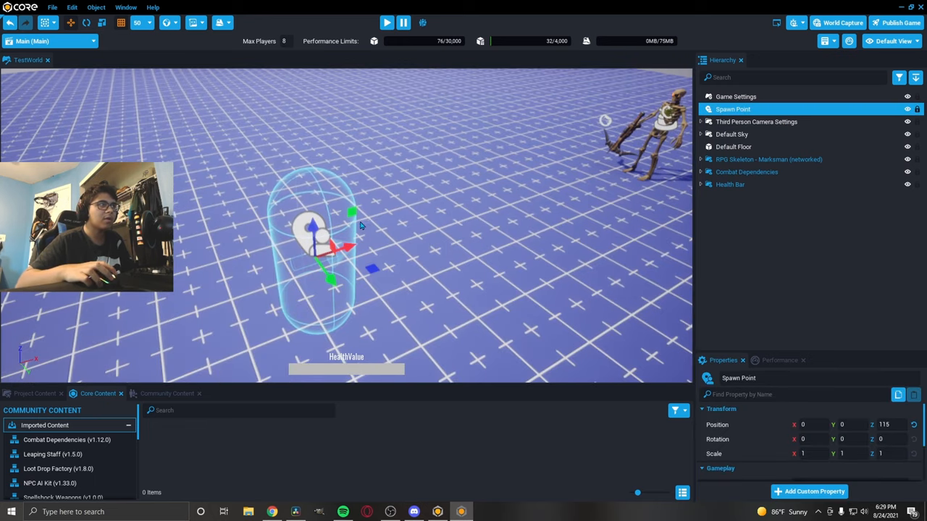